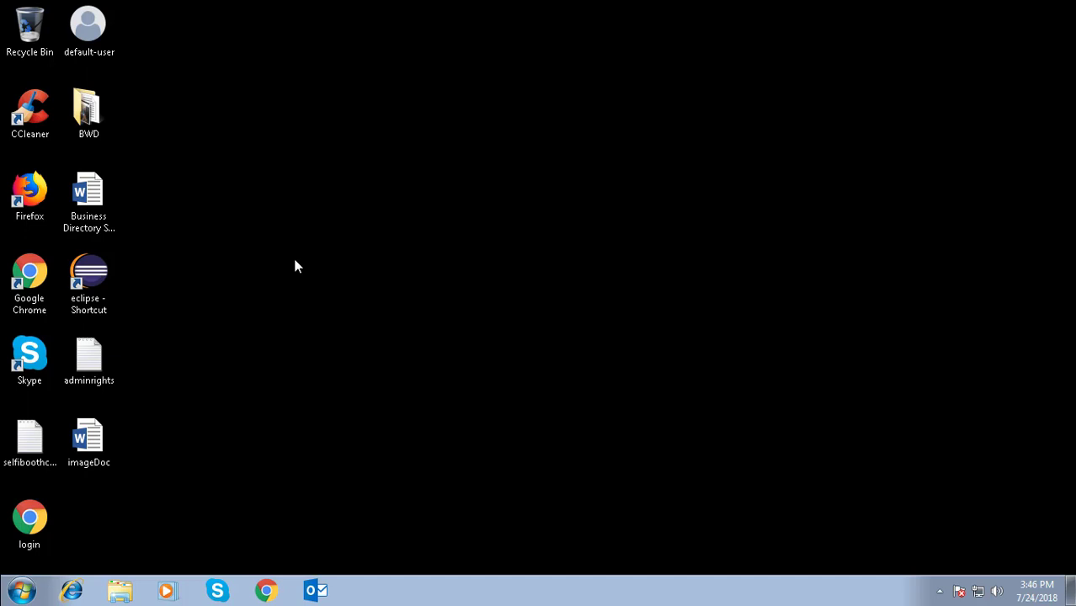
# - Launch Eclipse from its desktop shortcut and decline the UAC administrator request after viewing details
pyautogui.click(89, 283)
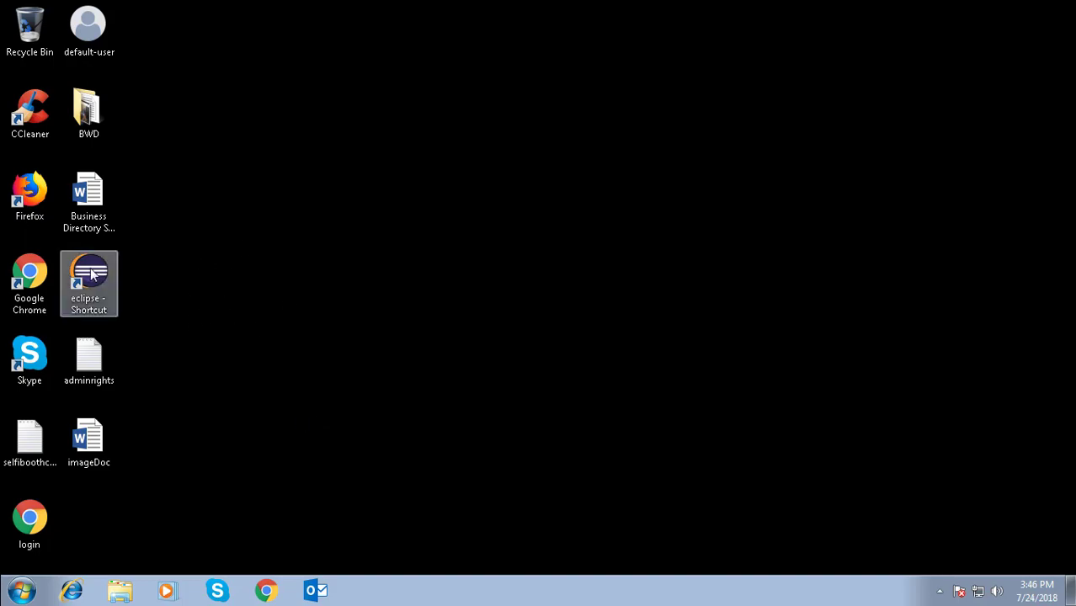
pyautogui.doubleClick(89, 283)
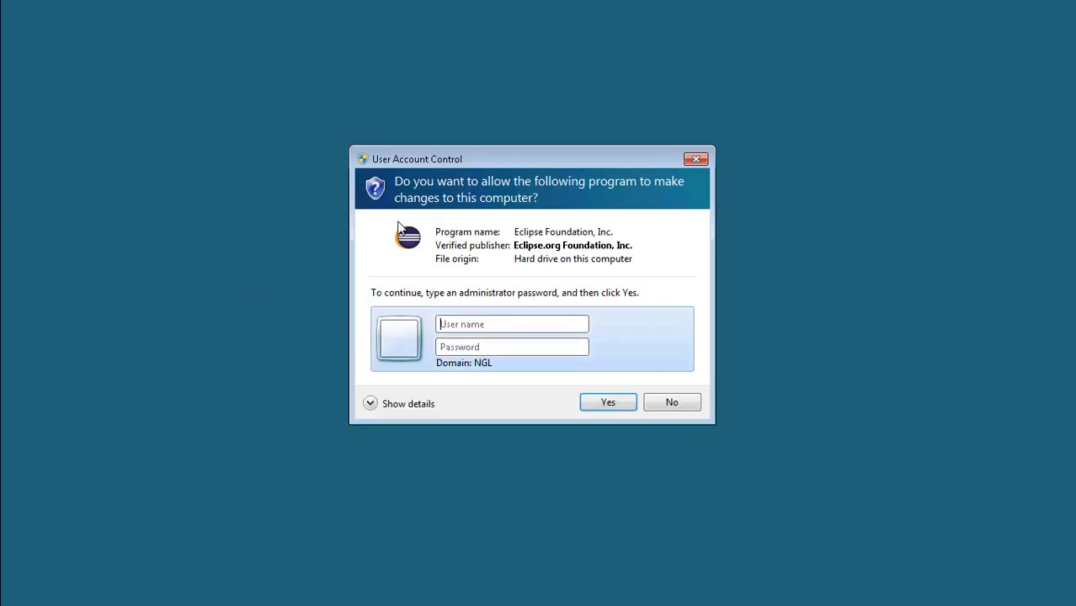
pyautogui.click(512, 323)
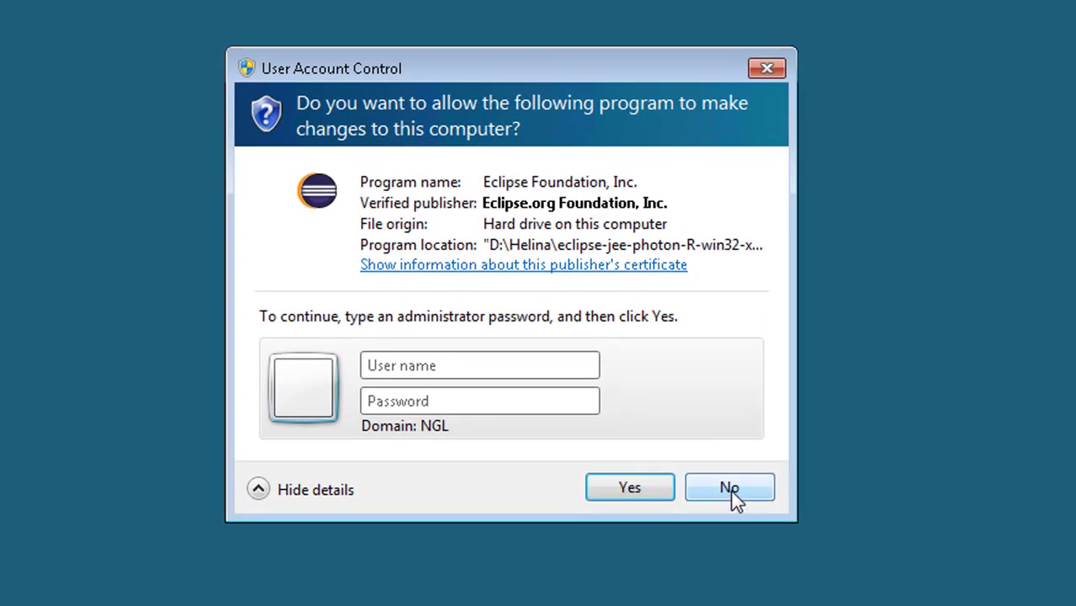
pyautogui.click(729, 489)
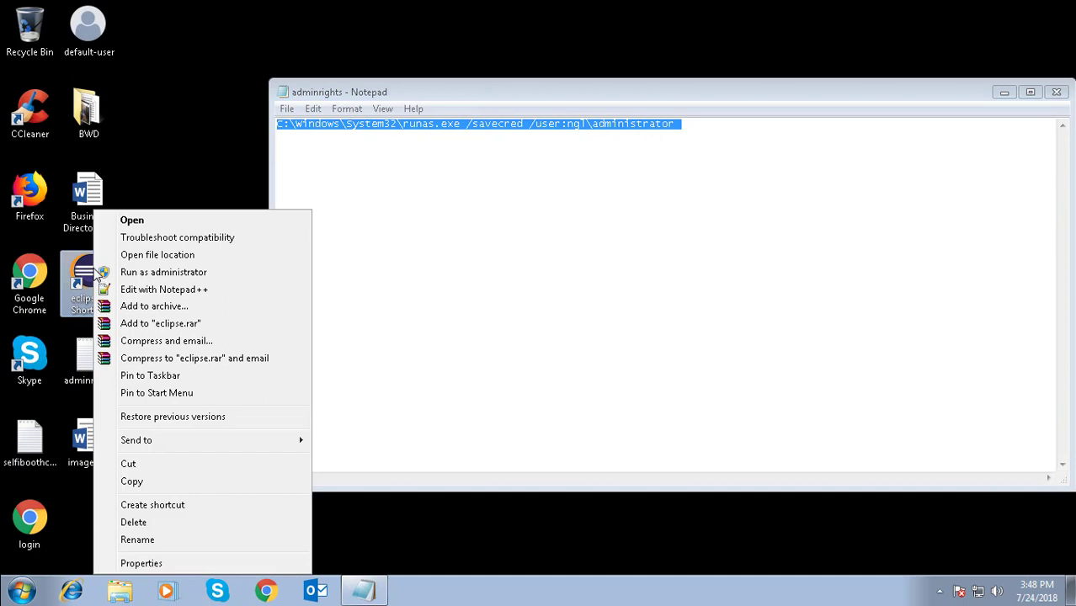
# - Prefix the Eclipse shortcut Target with runas /savecred /user:ngl\administrator and apply the change
pyautogui.click(142, 563)
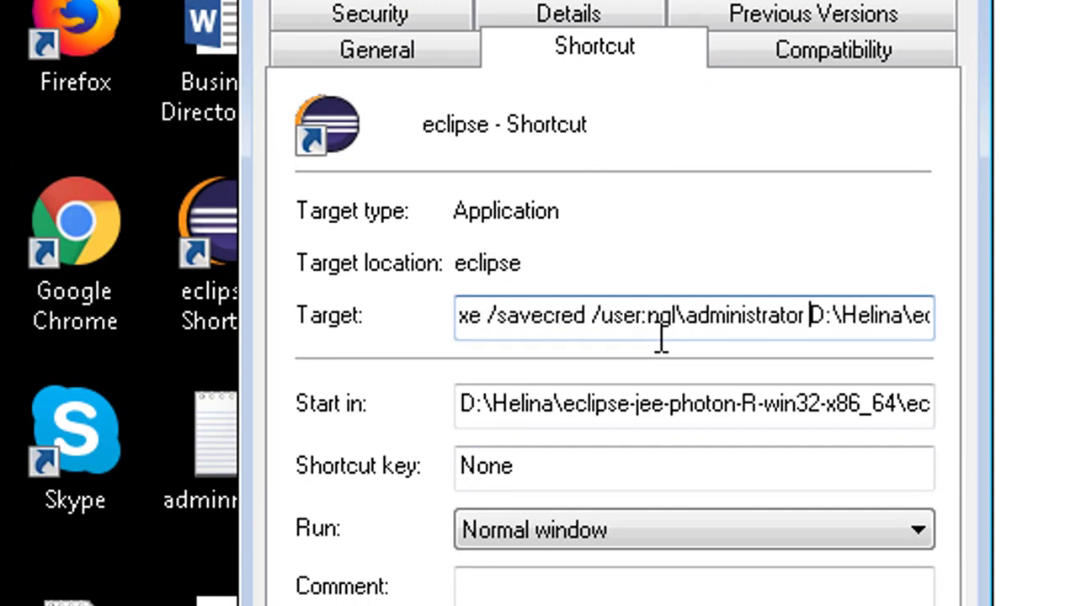
pyautogui.write("'")
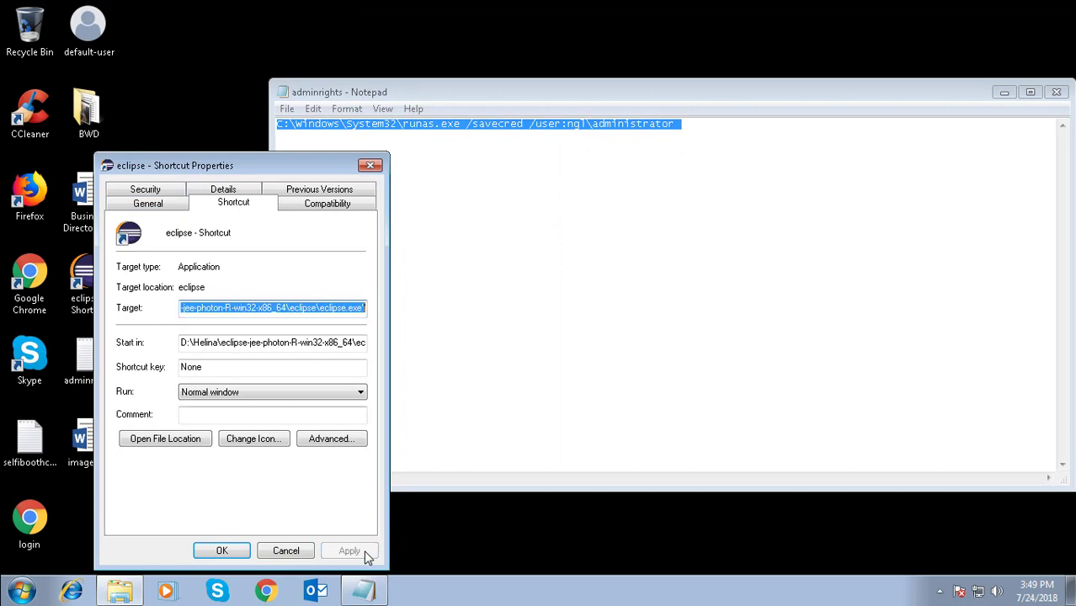
pyautogui.click(286, 551)
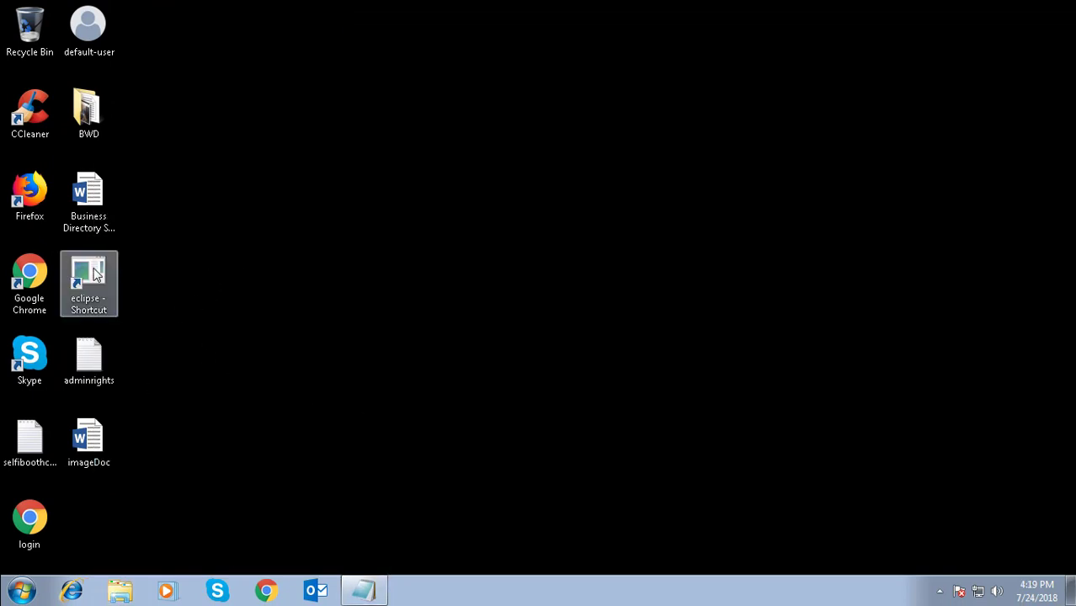
# - Launch Eclipse via the modified shortcut, submit the ngl\administrator password once, then exit Eclipse
pyautogui.doubleClick(89, 283)
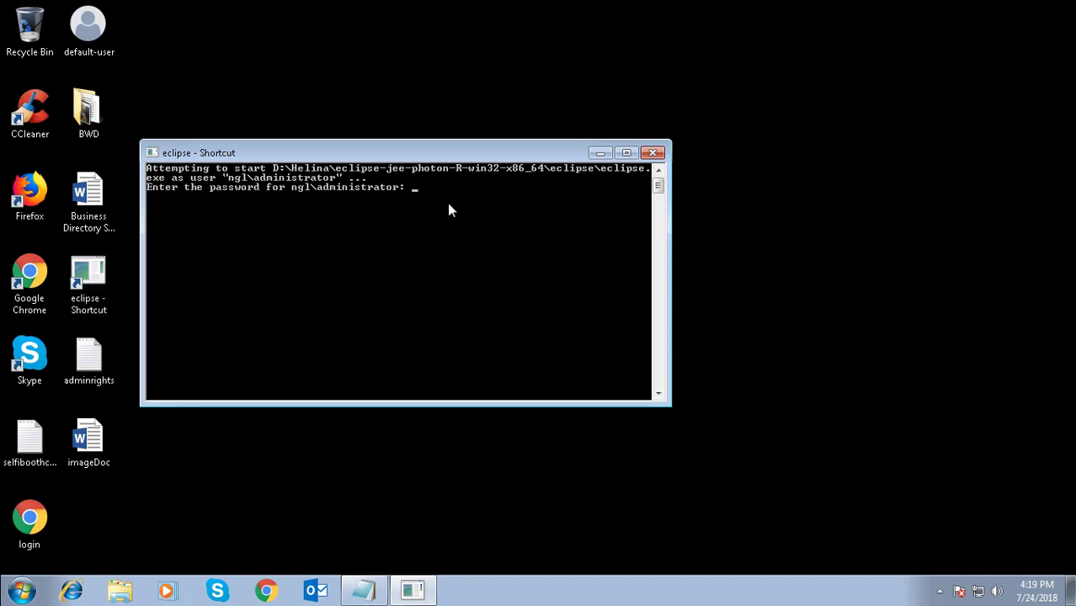
pyautogui.moveTo(727, 270)
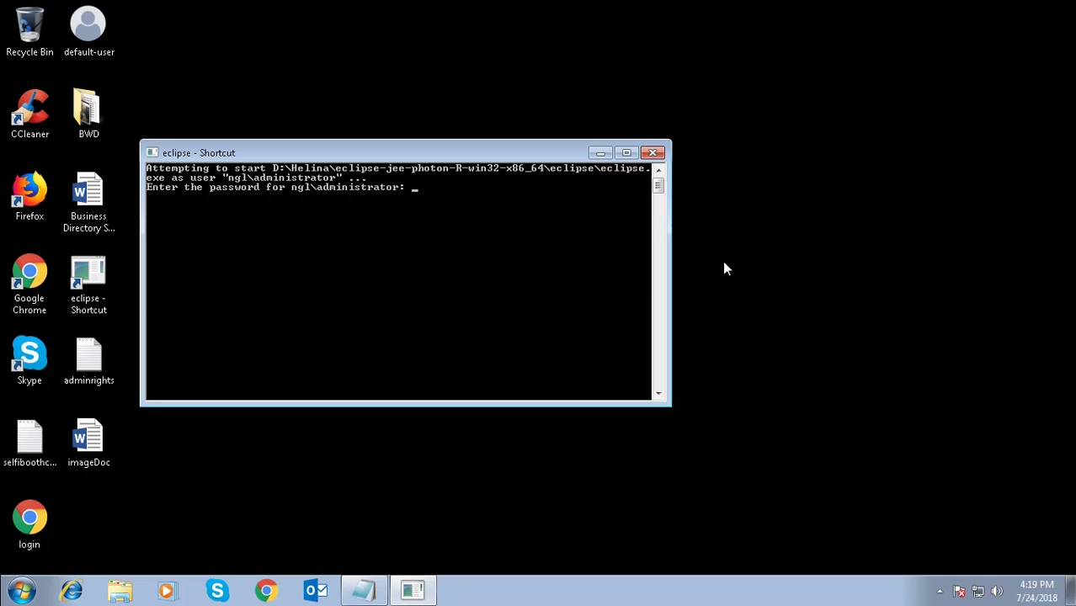
pyautogui.press('enter')
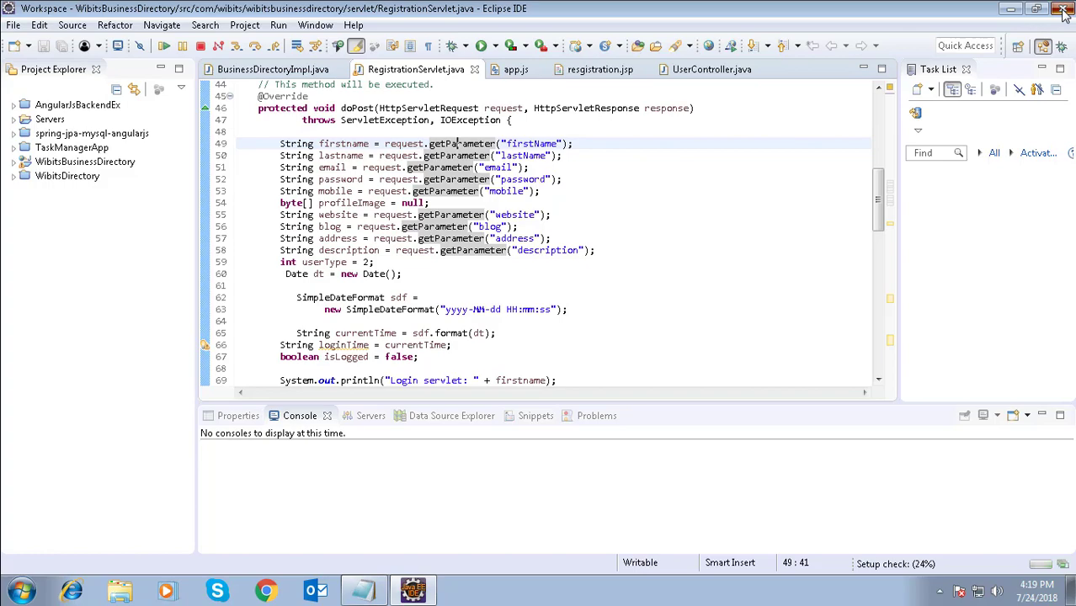
pyautogui.click(1065, 8)
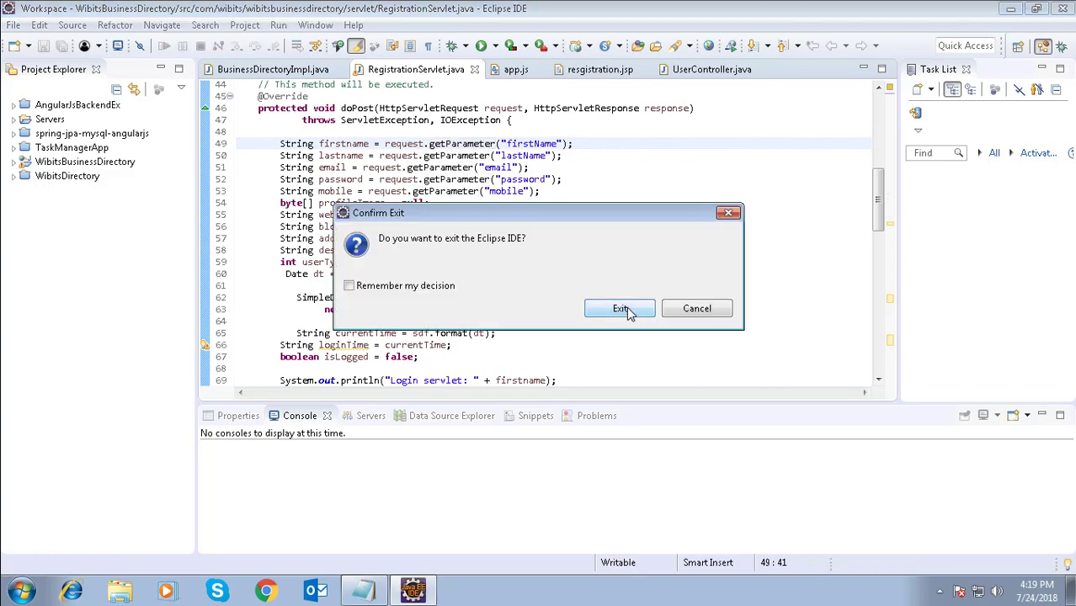
pyautogui.click(620, 308)
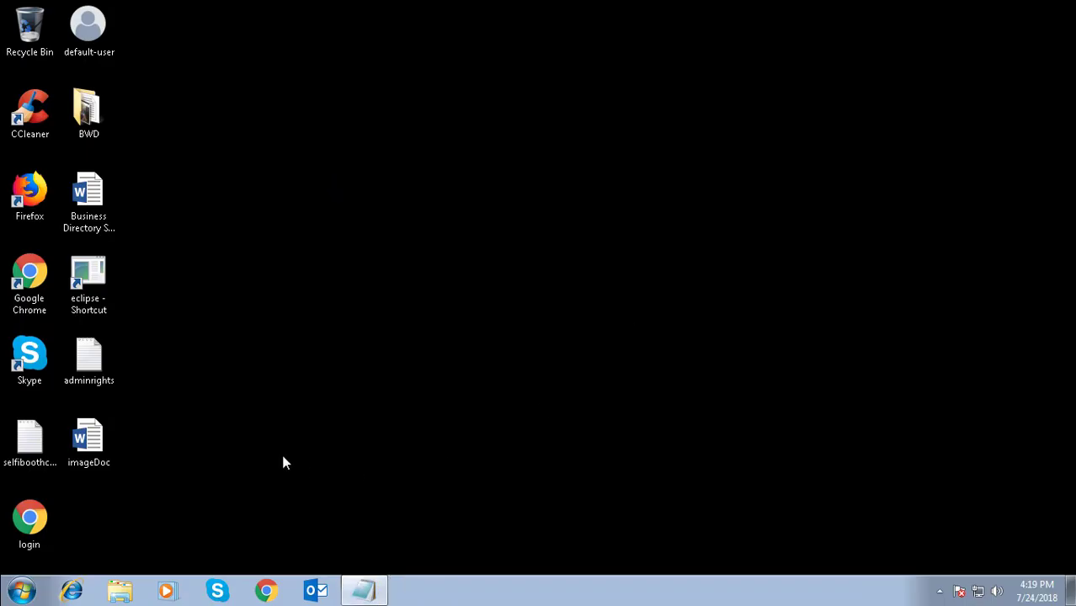
# - Relaunch Eclipse with no password prompt, exit it again, and bring up the Start menu
pyautogui.doubleClick(89, 283)
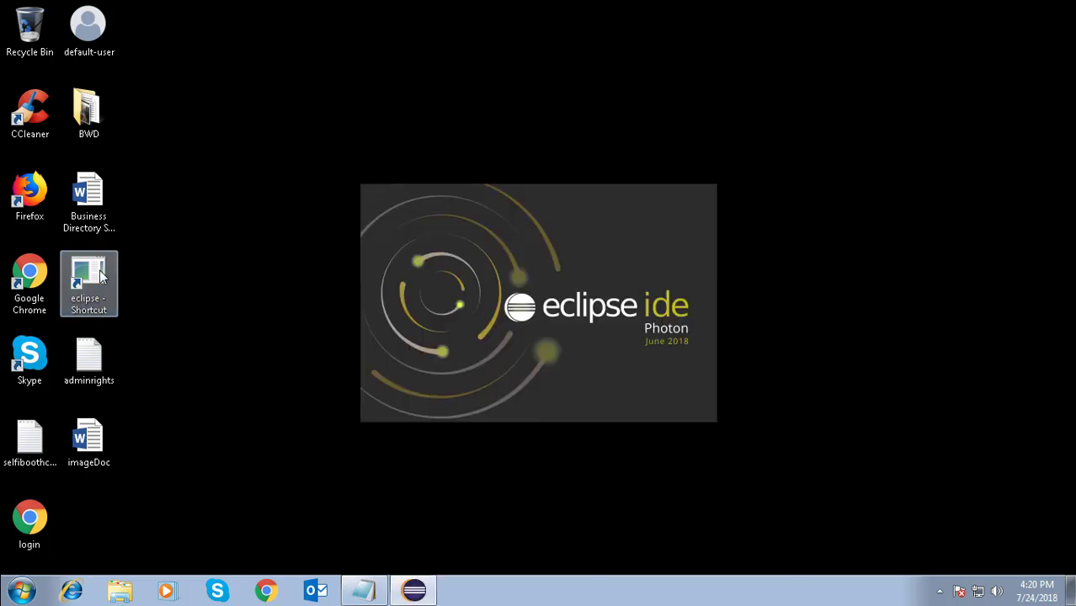
pyautogui.click(792, 302)
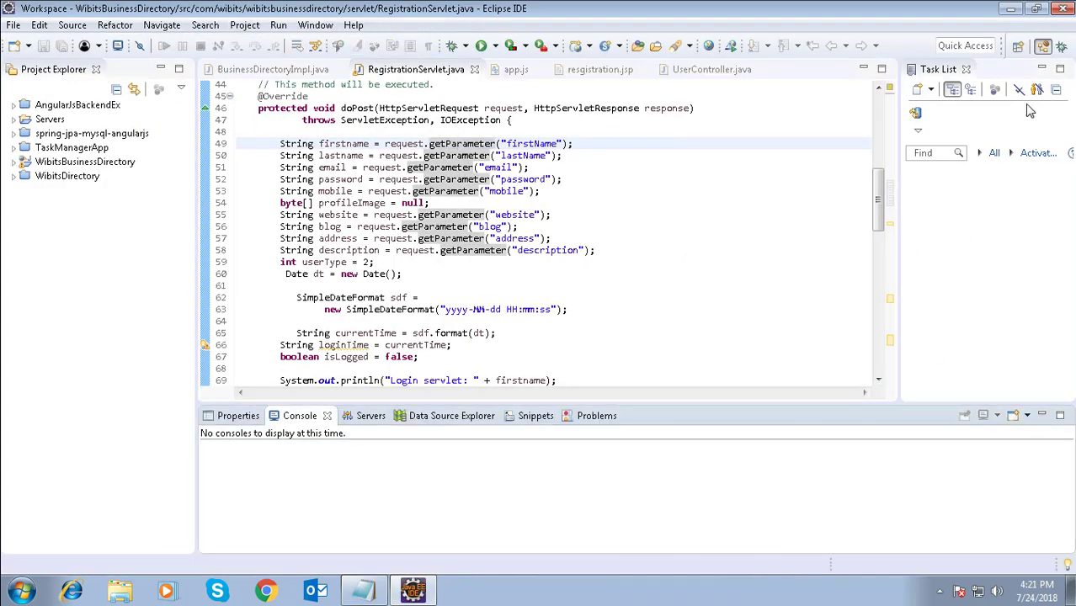
pyautogui.click(1063, 9)
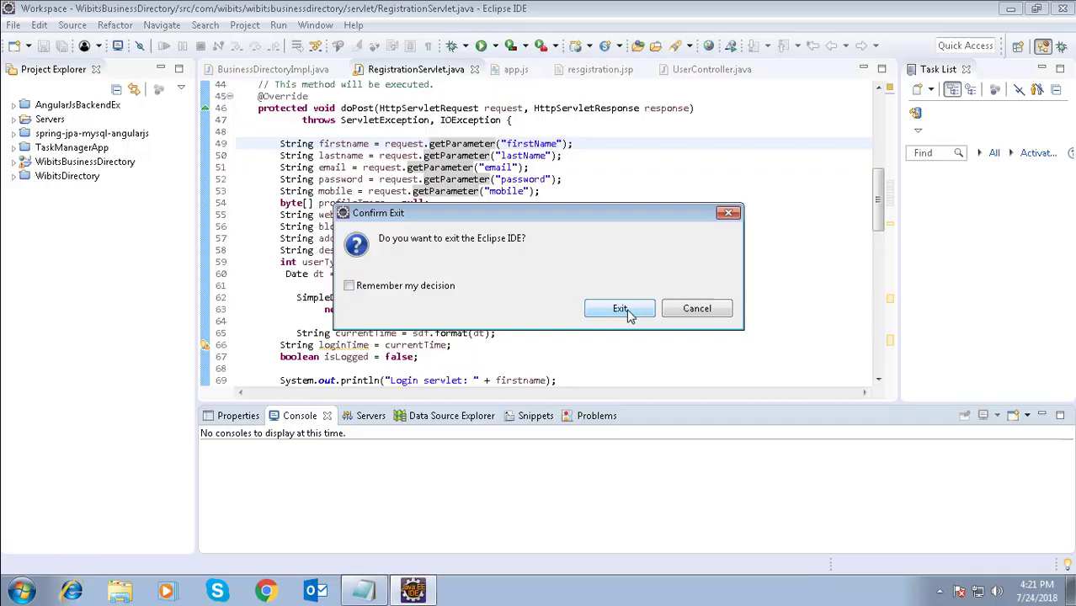
pyautogui.click(620, 309)
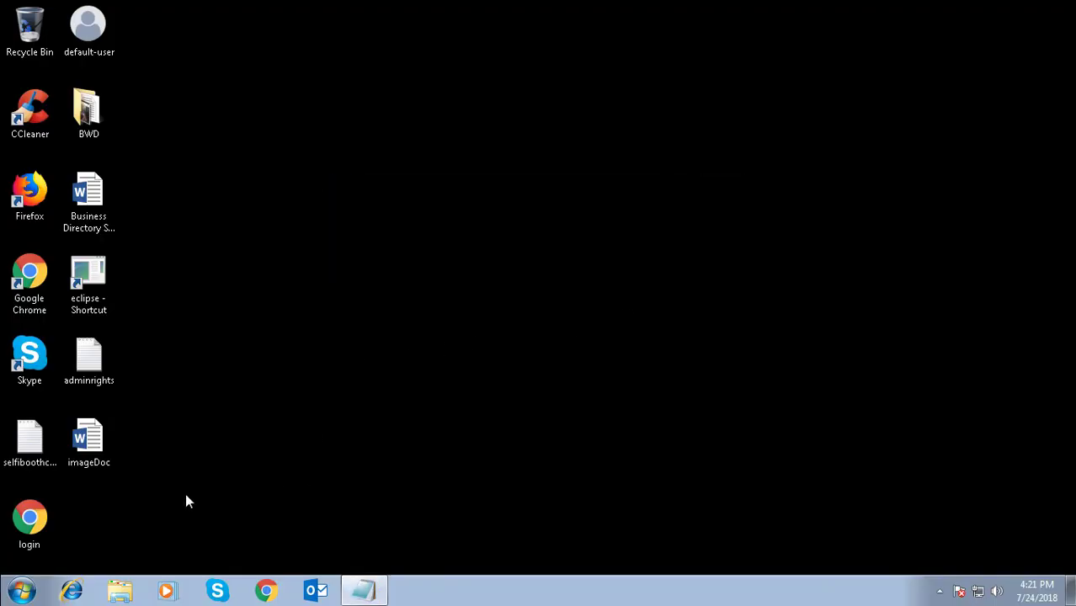
pyautogui.click(20, 590)
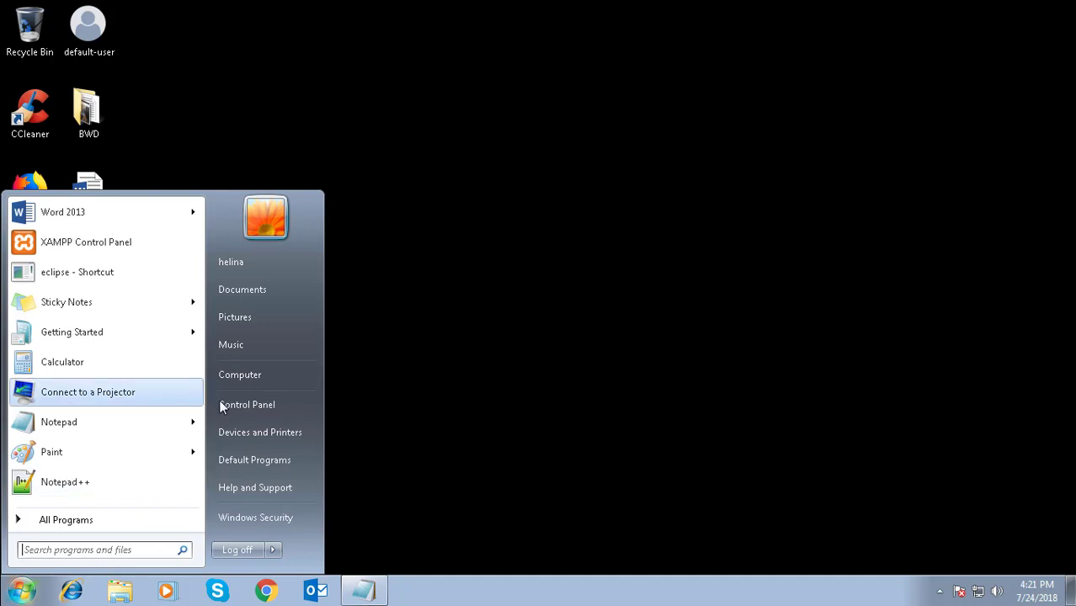
# - In Credential Manager, show the stored ngl\administrator credential's details, then close the window
pyautogui.click(246, 404)
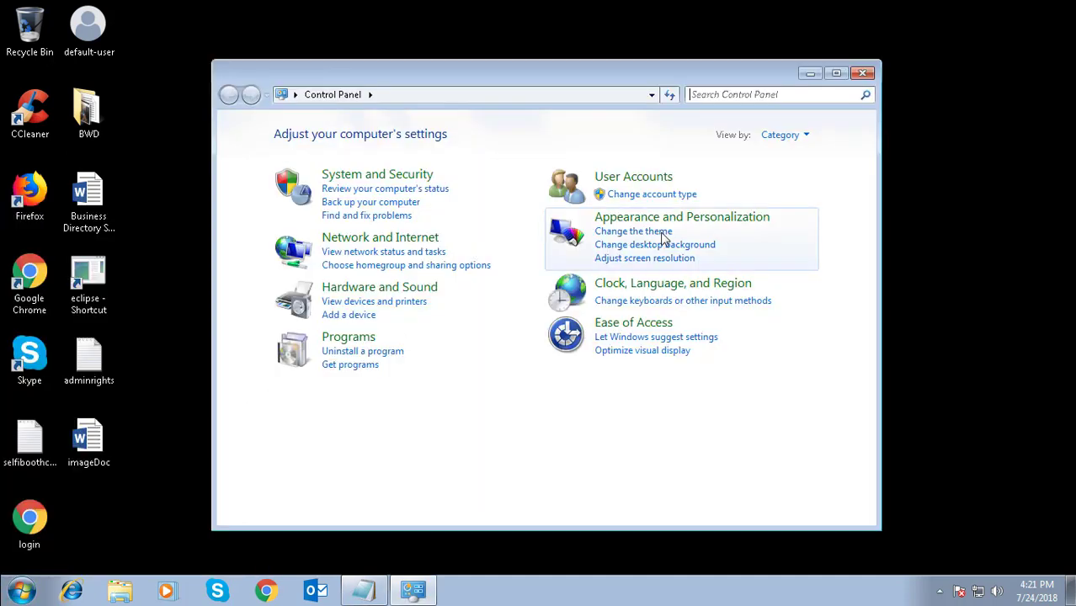
pyautogui.click(634, 177)
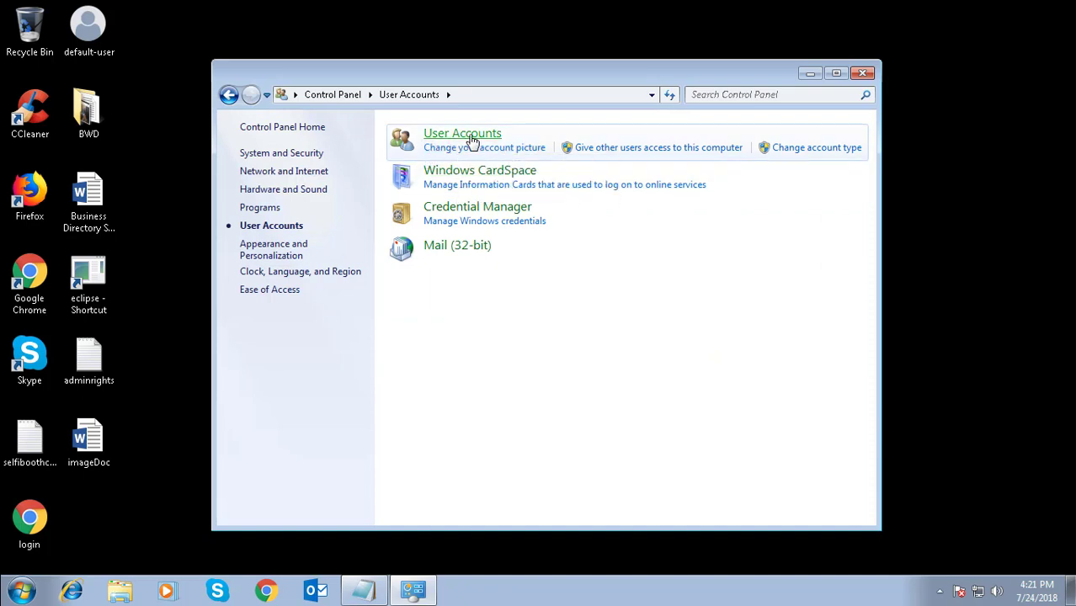
pyautogui.click(462, 133)
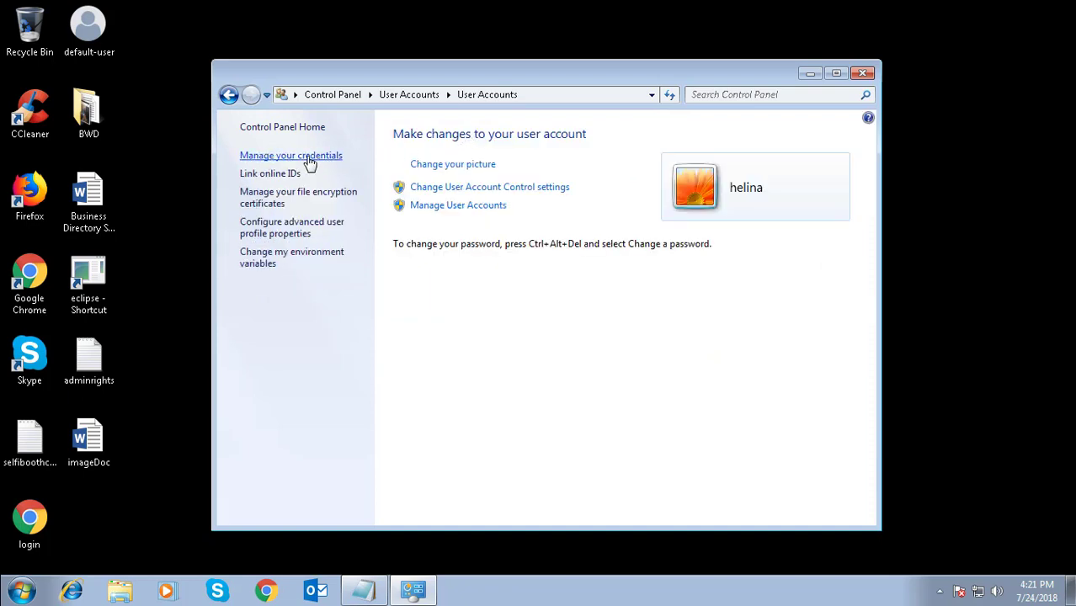
pyautogui.click(290, 155)
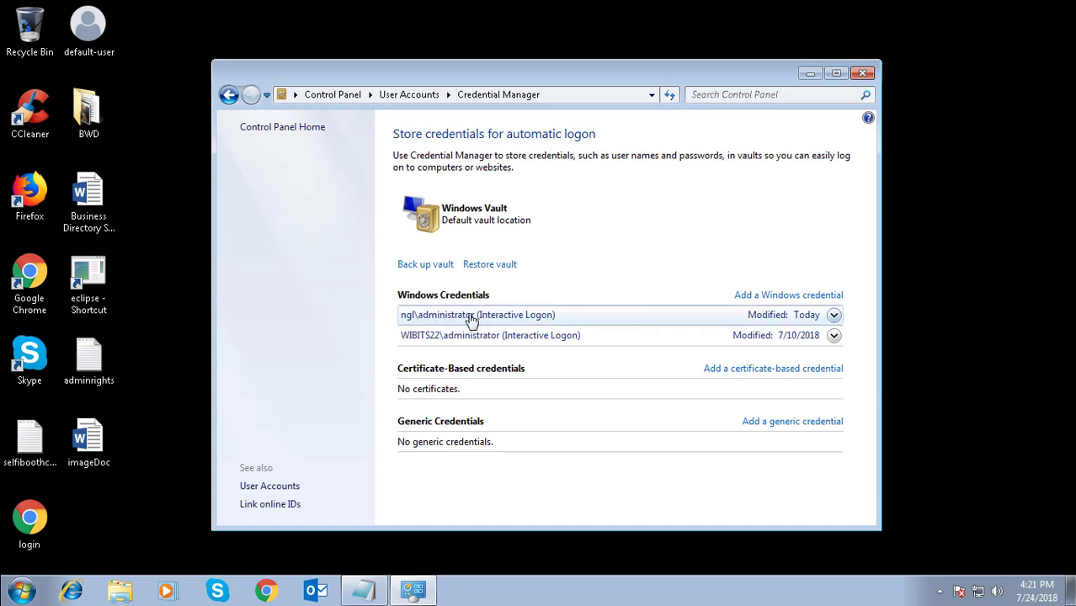
pyautogui.click(834, 315)
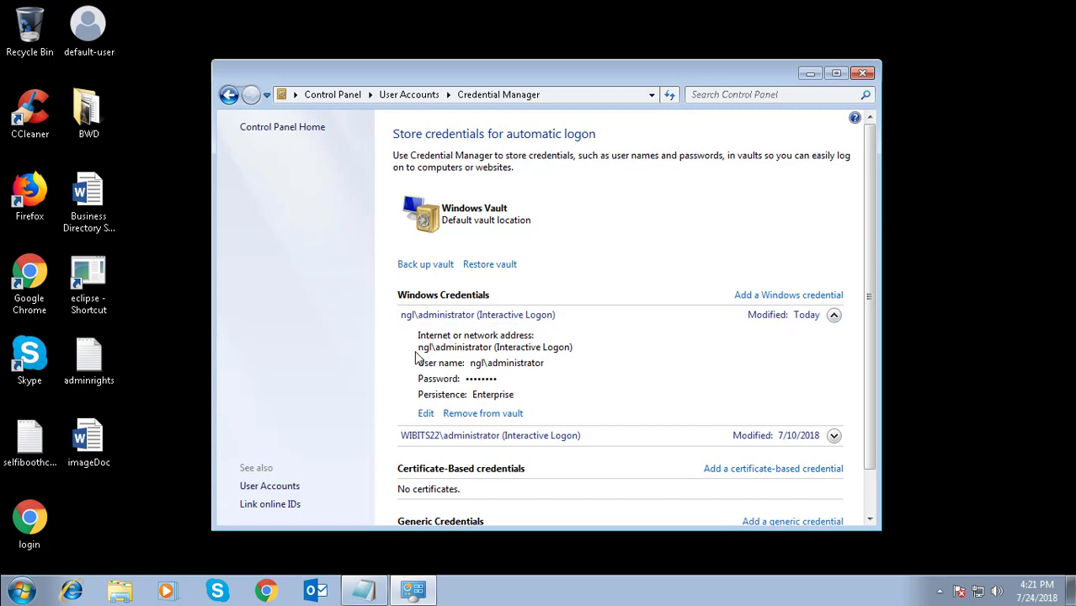
pyautogui.moveTo(817, 161)
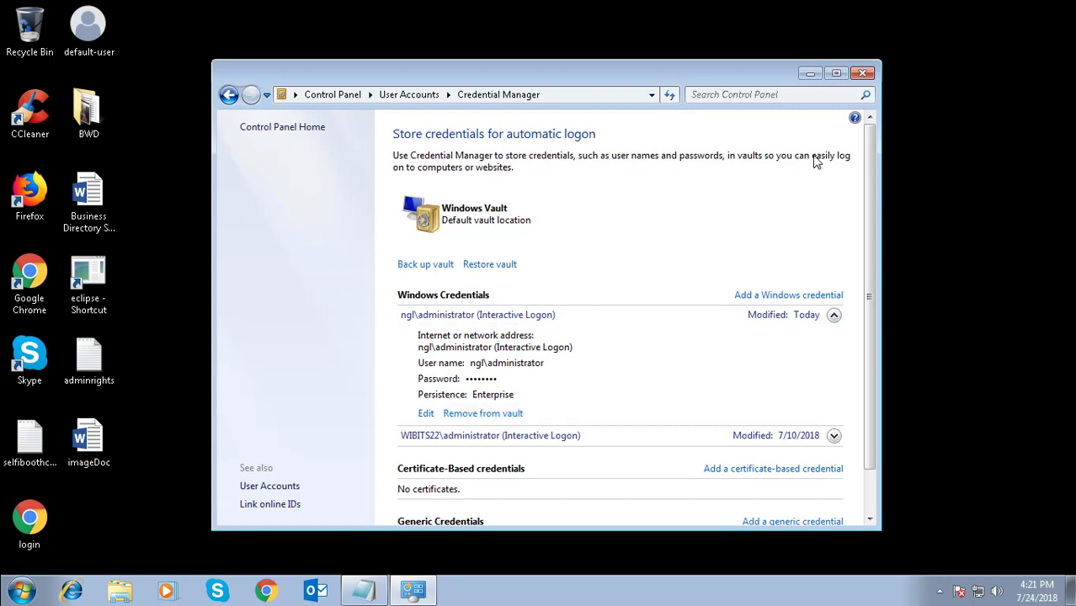
pyautogui.click(863, 73)
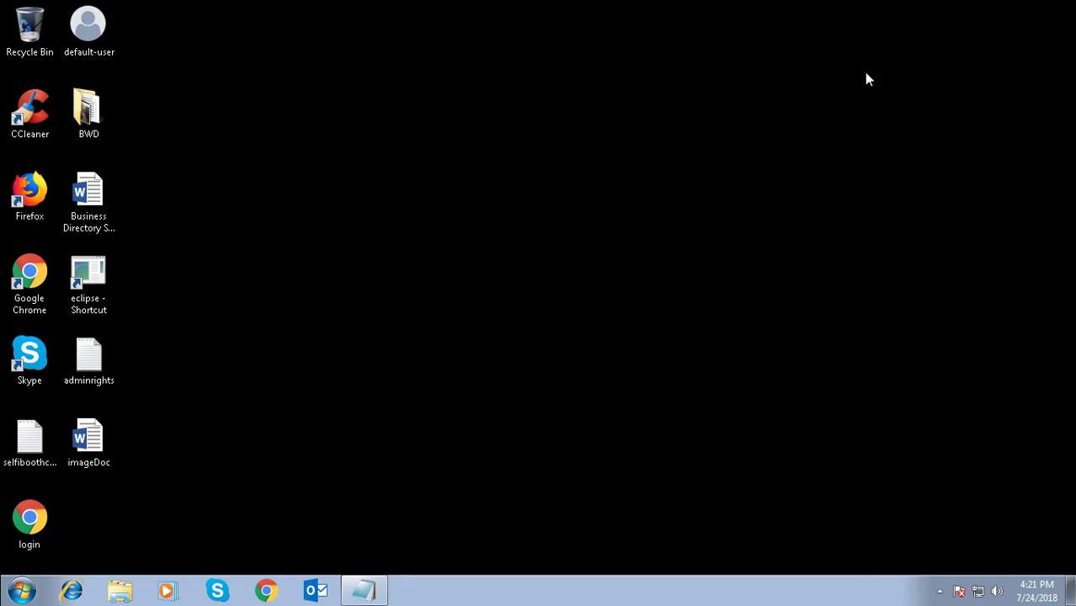